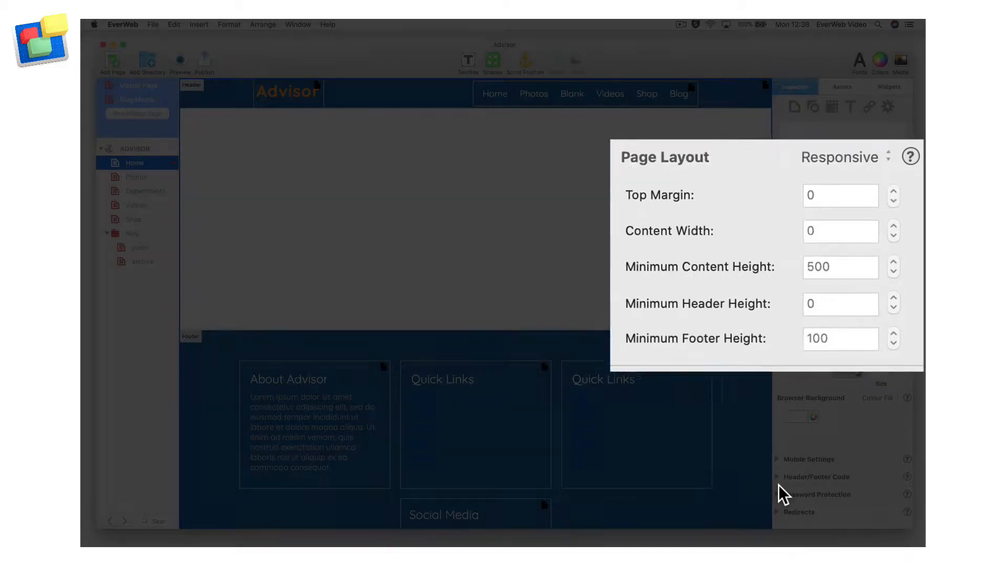
Step: Stretch the blue body box down to about 621 px height, pushing the footer lower
left_click(492, 58)
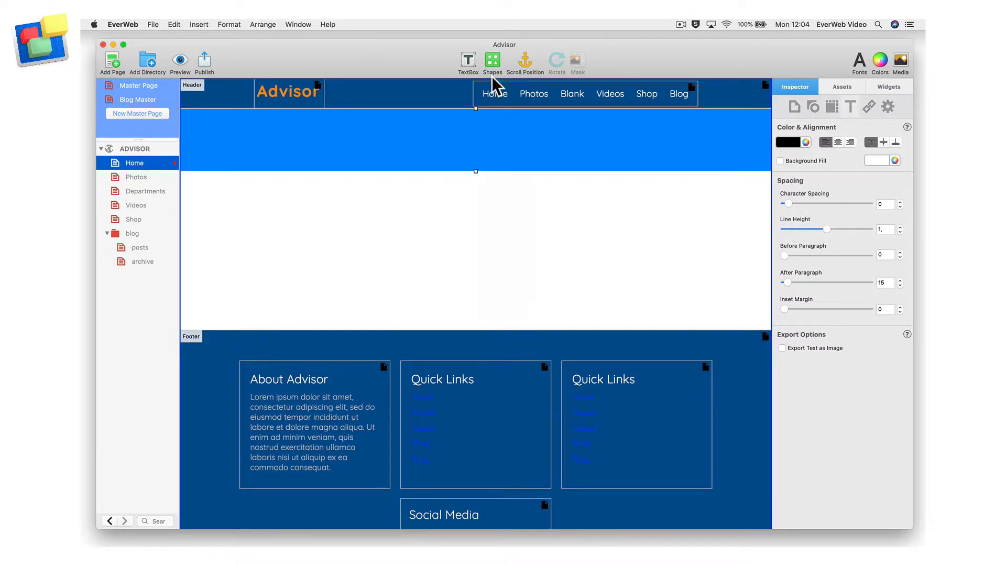
mouse_move(489, 182)
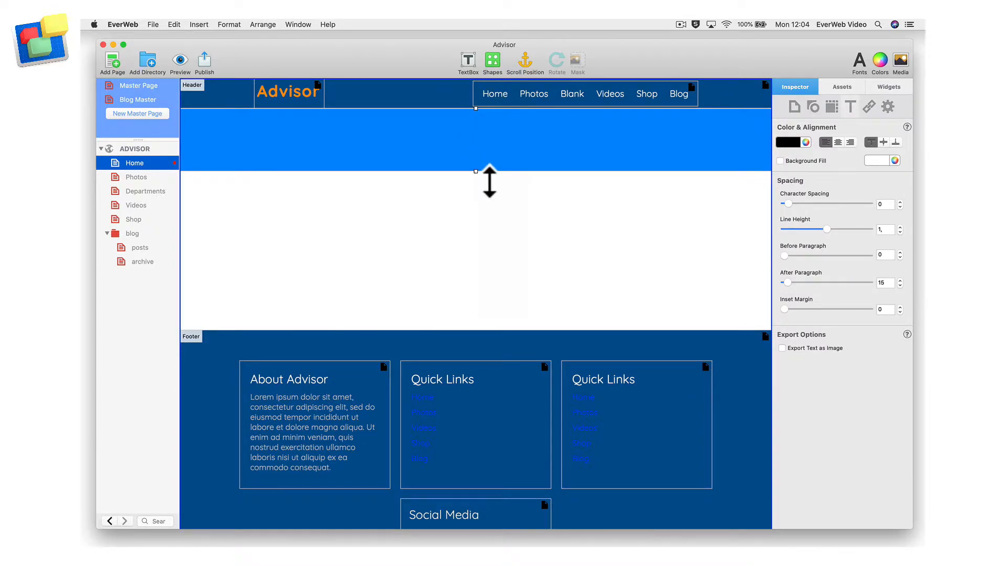
left_click_drag(490, 170, 489, 324)
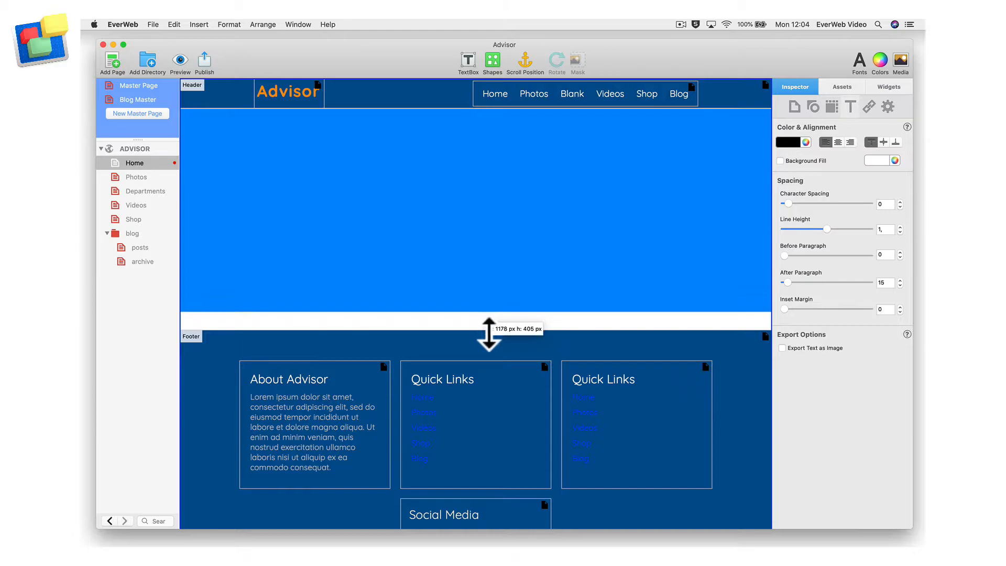
left_click_drag(490, 327, 490, 433)
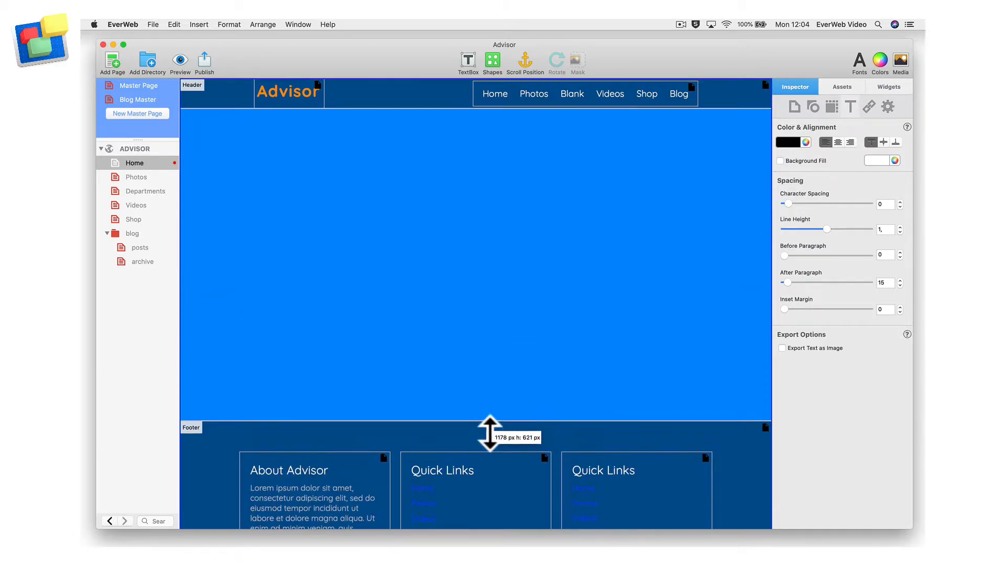
left_click_drag(488, 433, 488, 485)
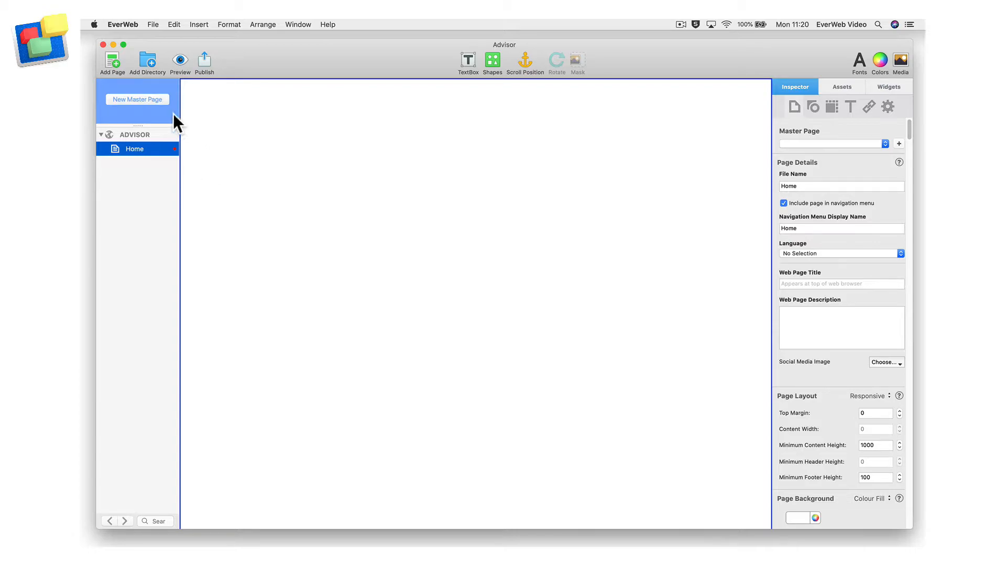
mouse_move(106, 92)
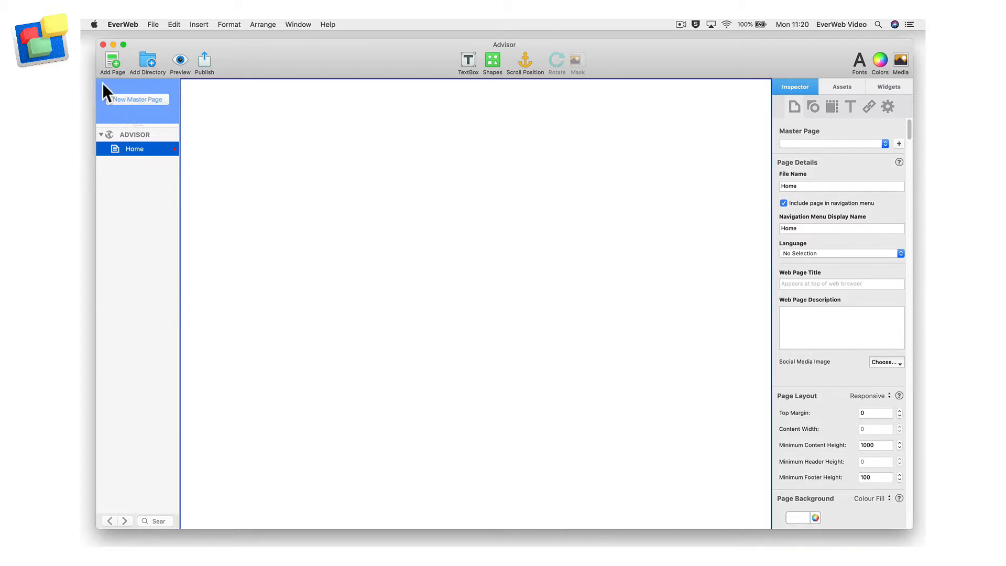
mouse_move(144, 123)
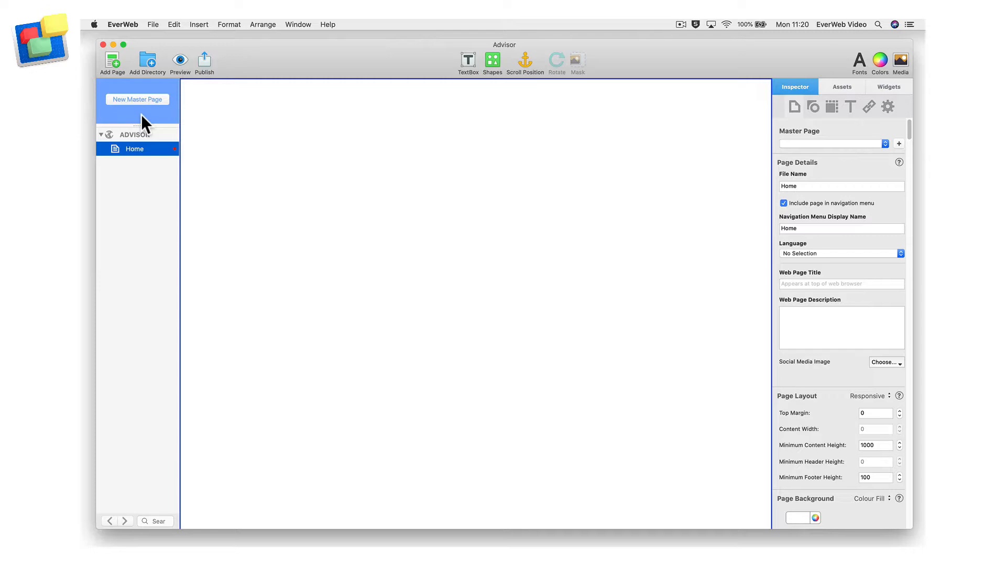
mouse_move(151, 124)
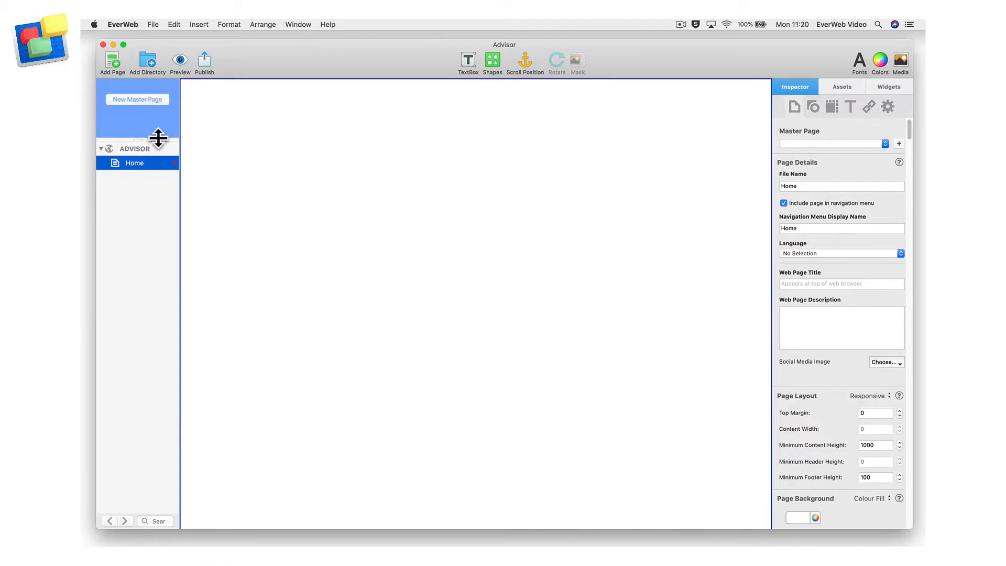
mouse_move(159, 128)
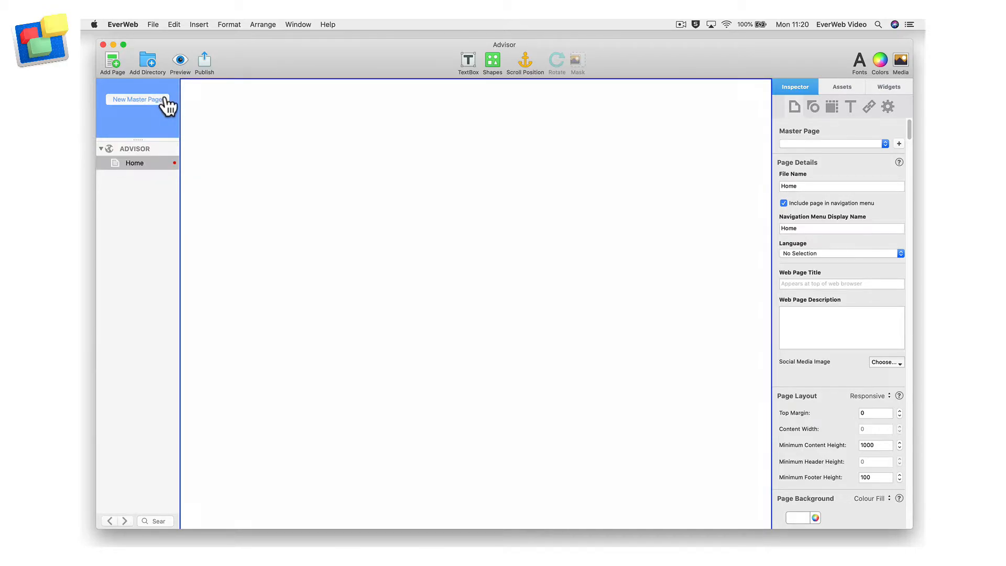
Step: Create a new master page from the Advisor template's Blank page
left_click(136, 99)
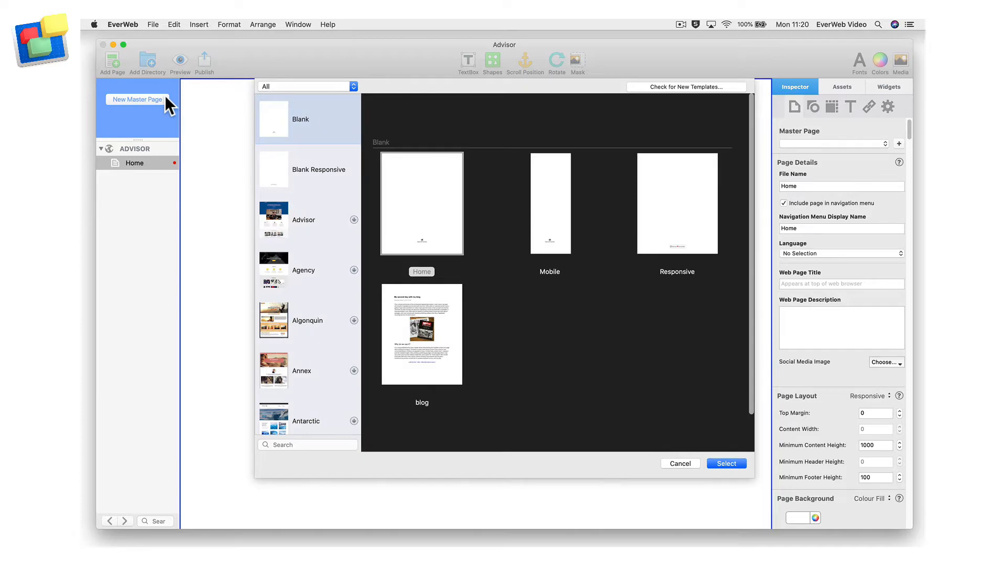
mouse_move(277, 231)
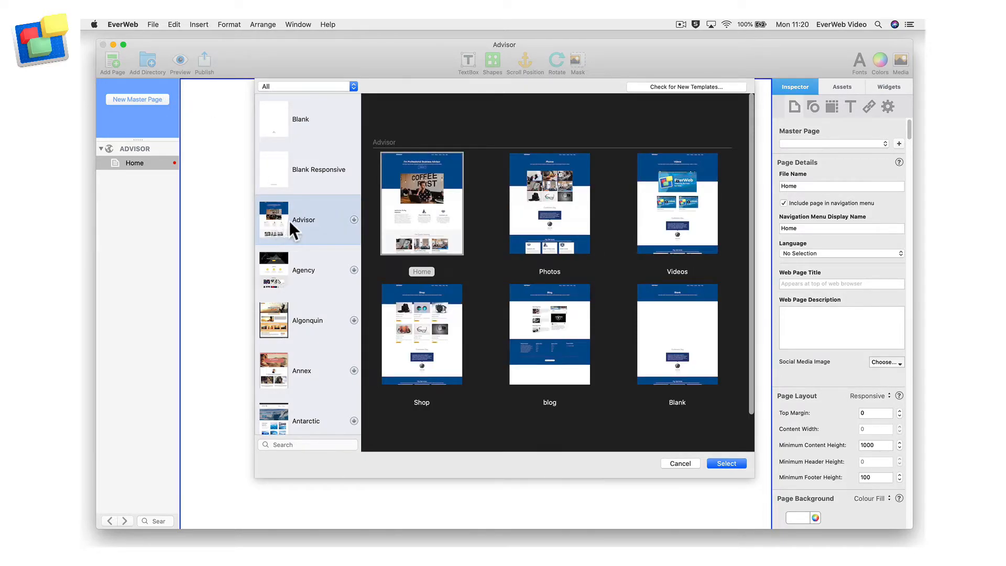
left_click(676, 333)
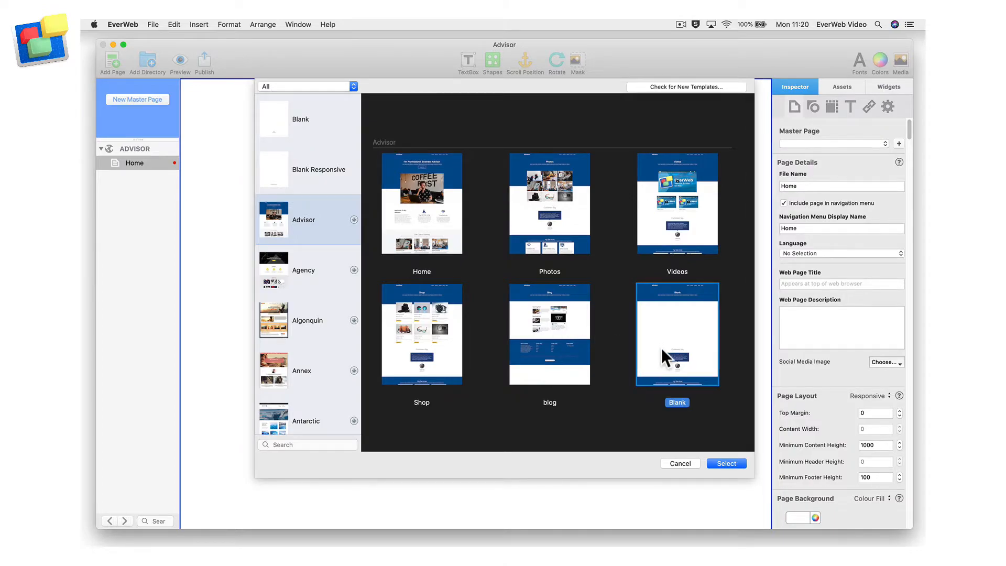
left_click(725, 462)
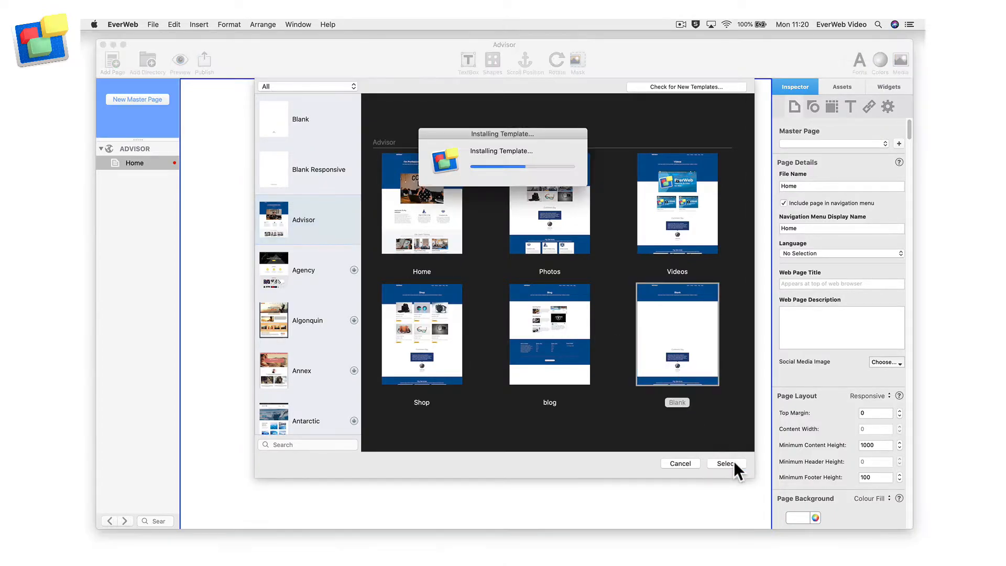
left_click(725, 463)
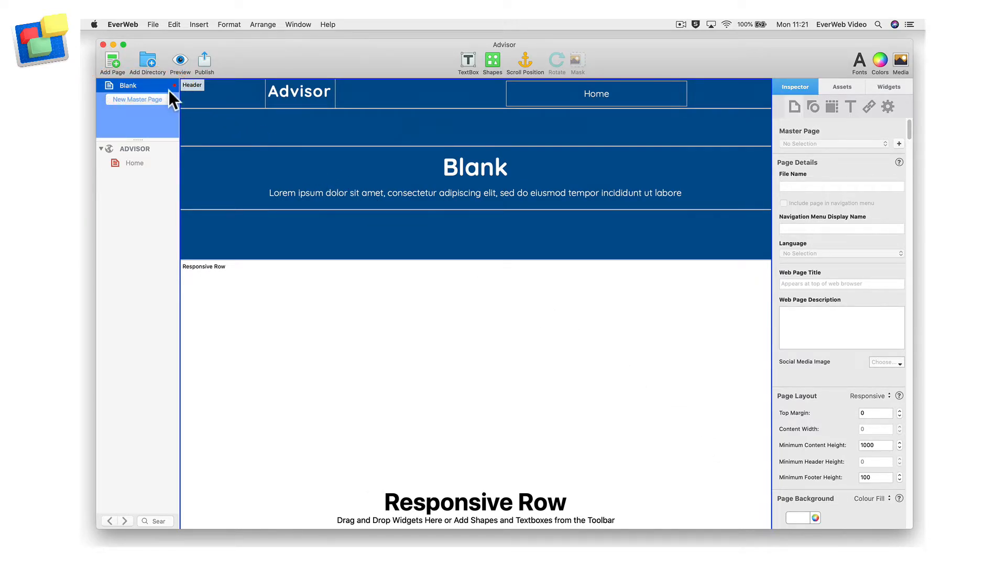
Step: Rename the new Blank master page to 'Master Page' in the sidebar
double_click(128, 85)
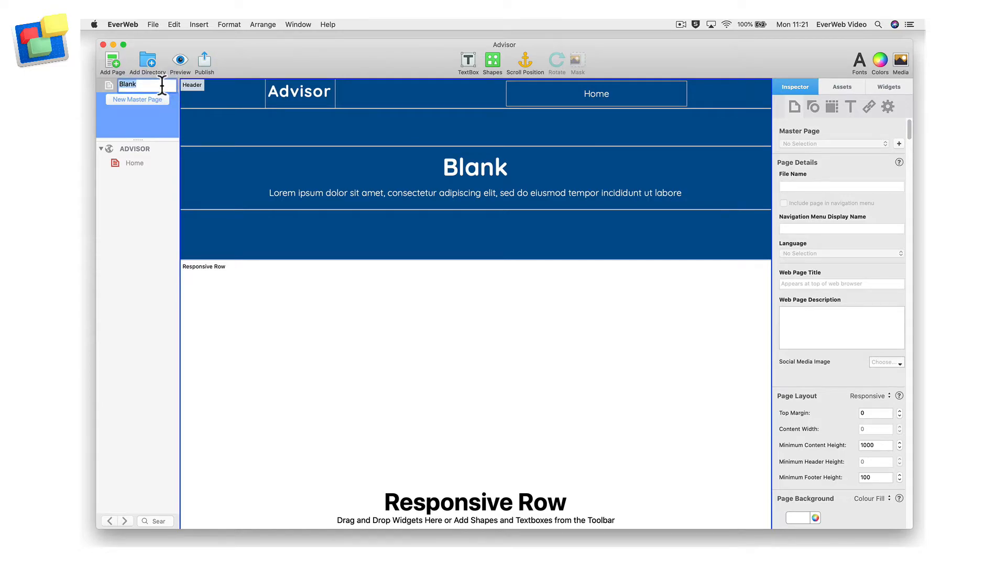
type("Master Page")
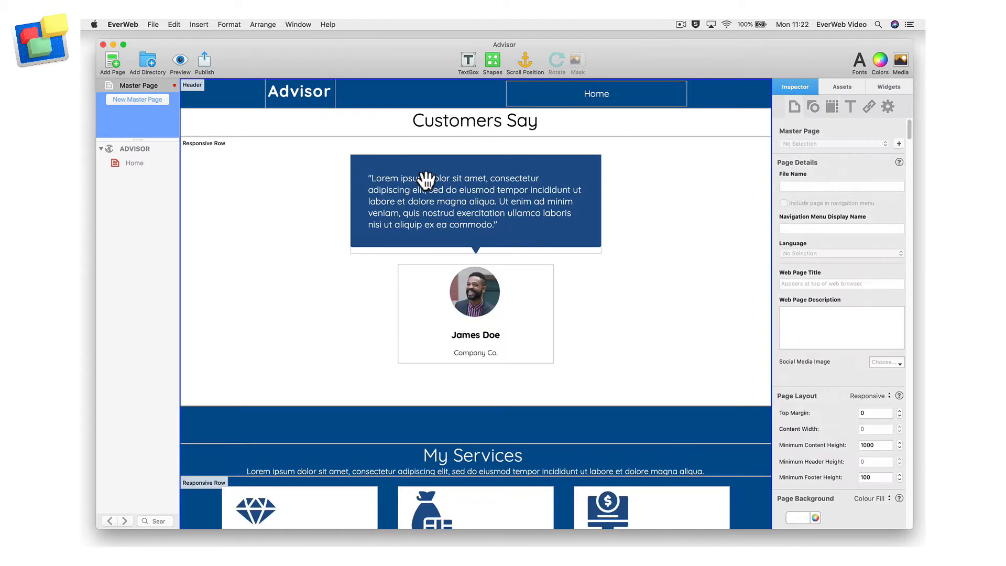
scroll("down", 3)
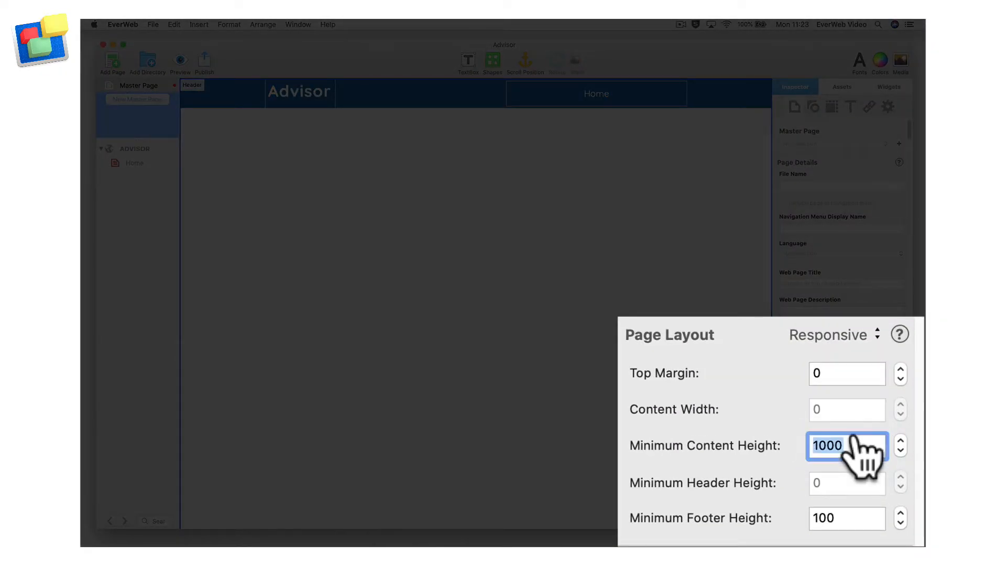
Step: Set the Master Page's Minimum Content Height to 500 and return to the Home page
type("500")
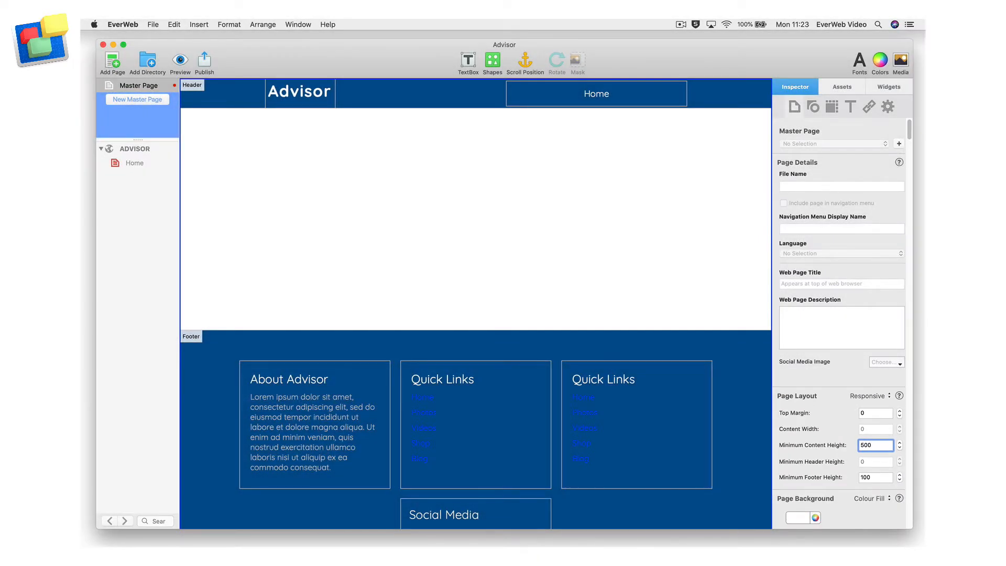
mouse_move(738, 353)
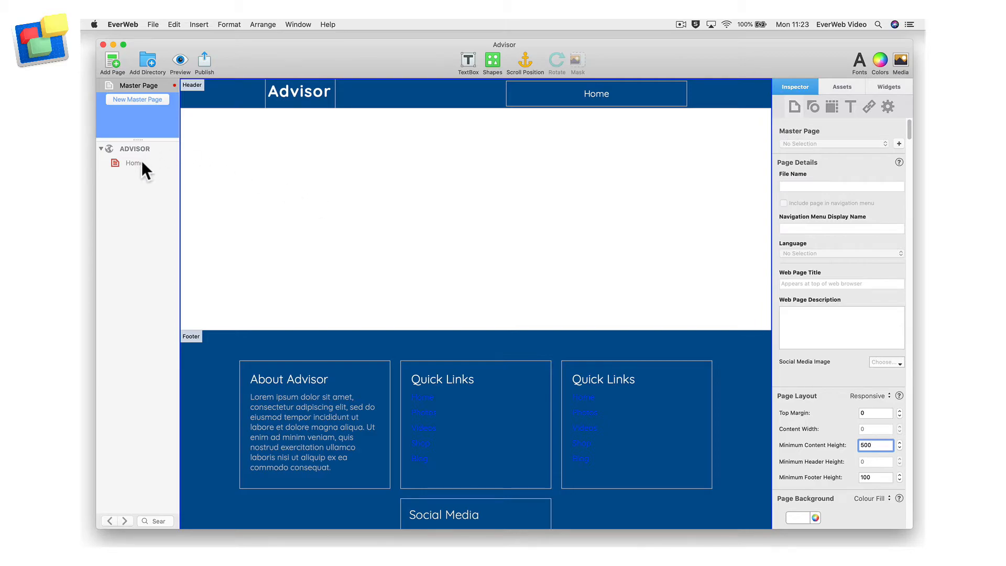
left_click(134, 163)
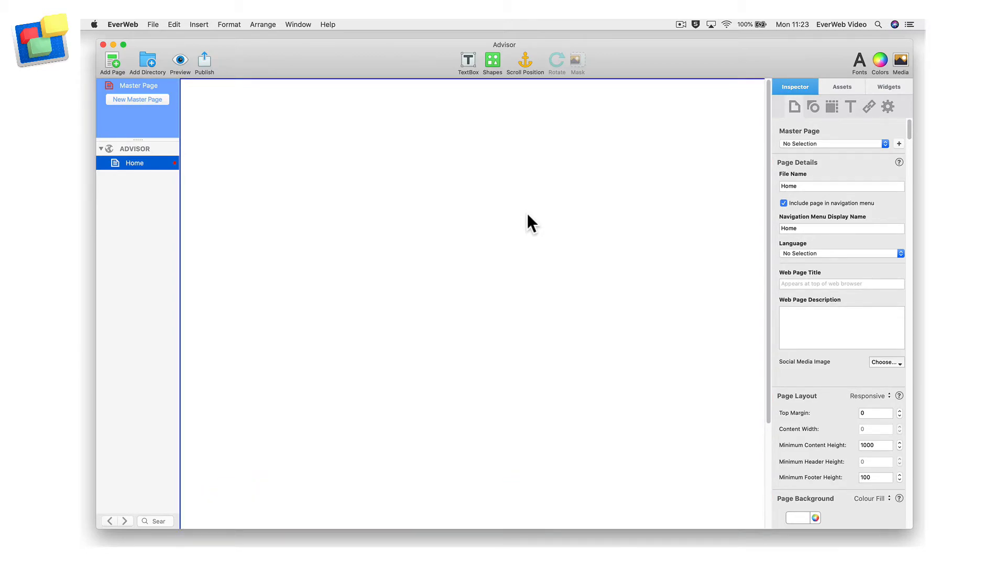
left_click(832, 144)
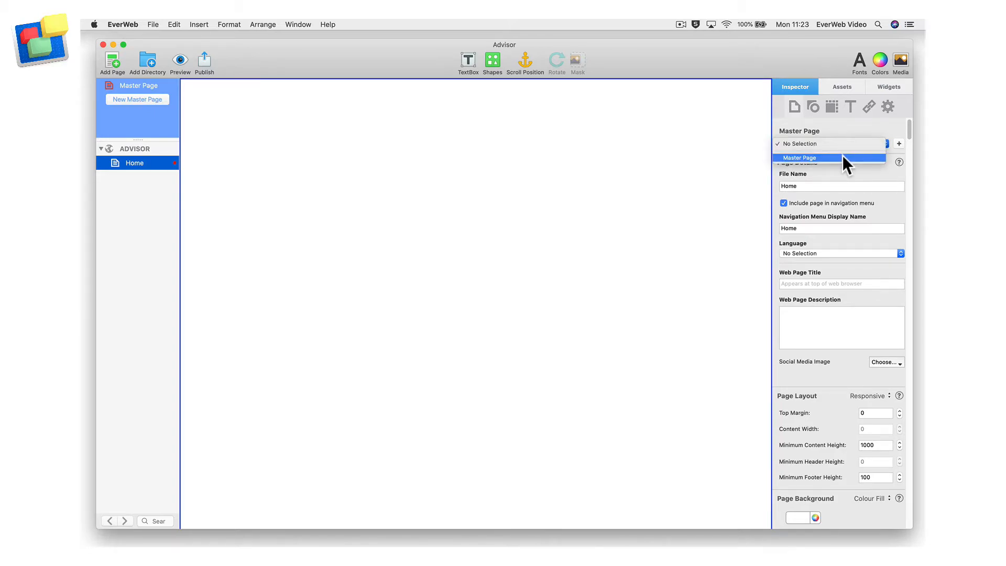
left_click(828, 158)
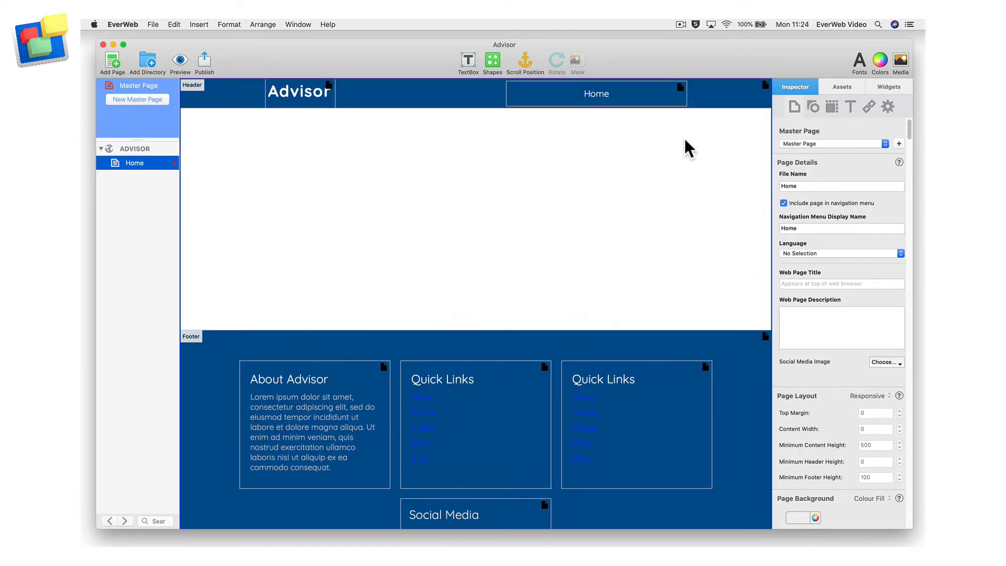
mouse_move(679, 93)
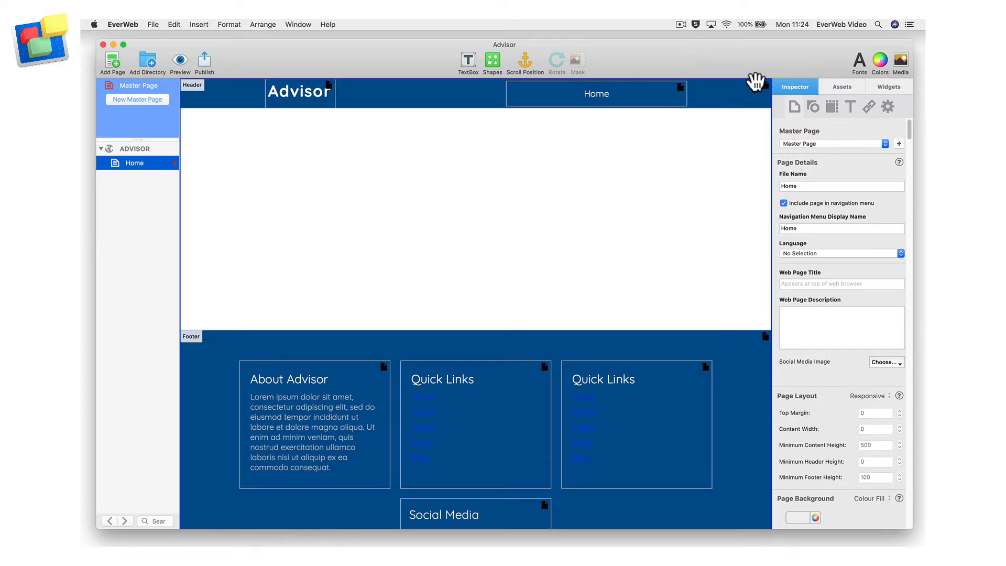
mouse_move(734, 283)
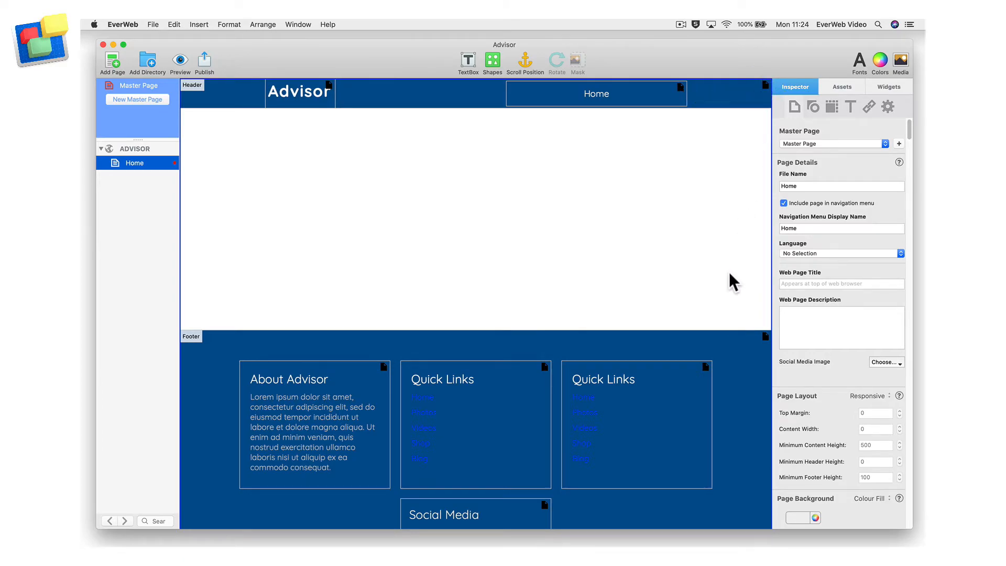
mouse_move(697, 357)
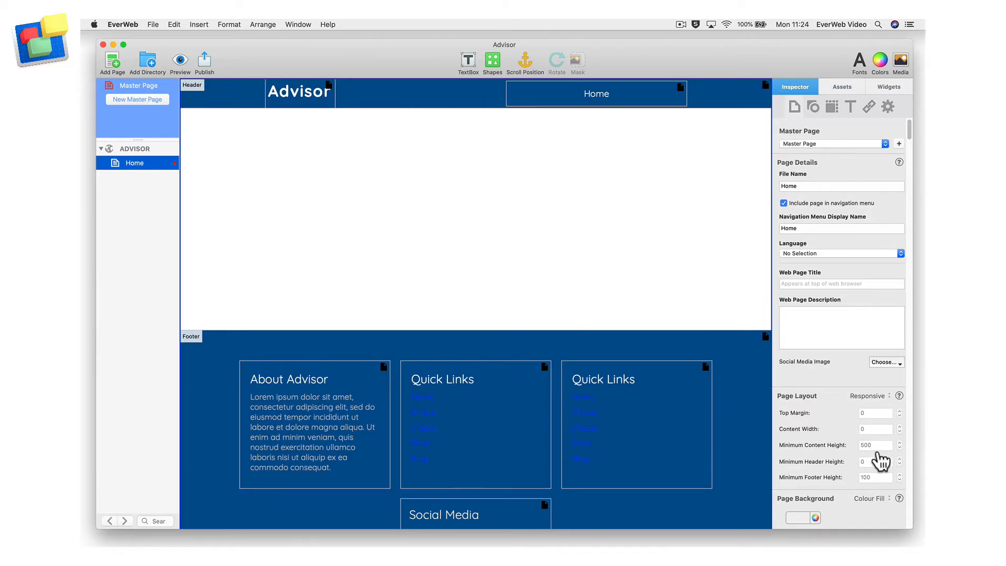
mouse_move(880, 486)
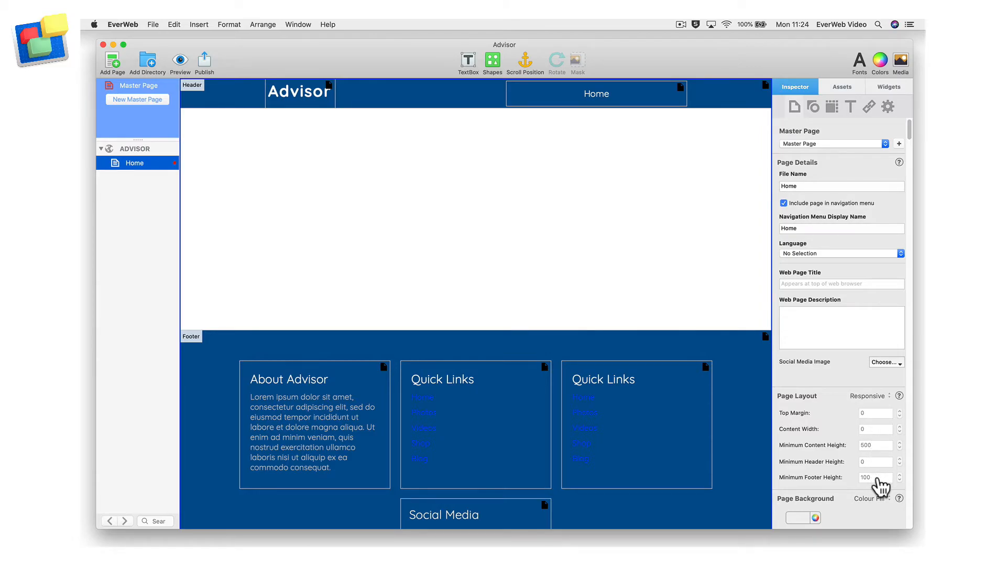
scroll("down", 3)
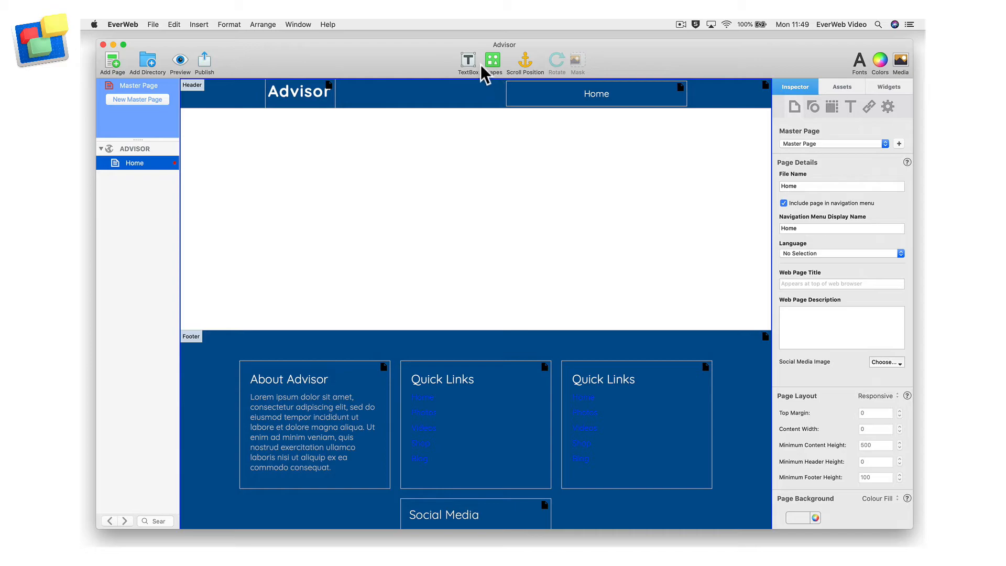
Step: Insert the welcome heading text box and raise its Inset Margin to 86
left_click(467, 62)
type("Wel")
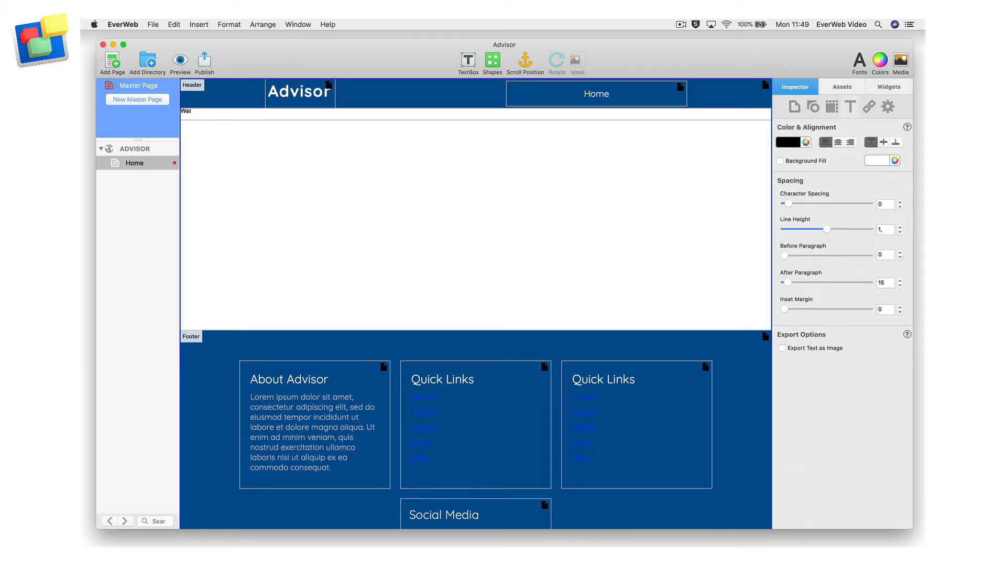
left_click_drag(783, 308, 795, 308)
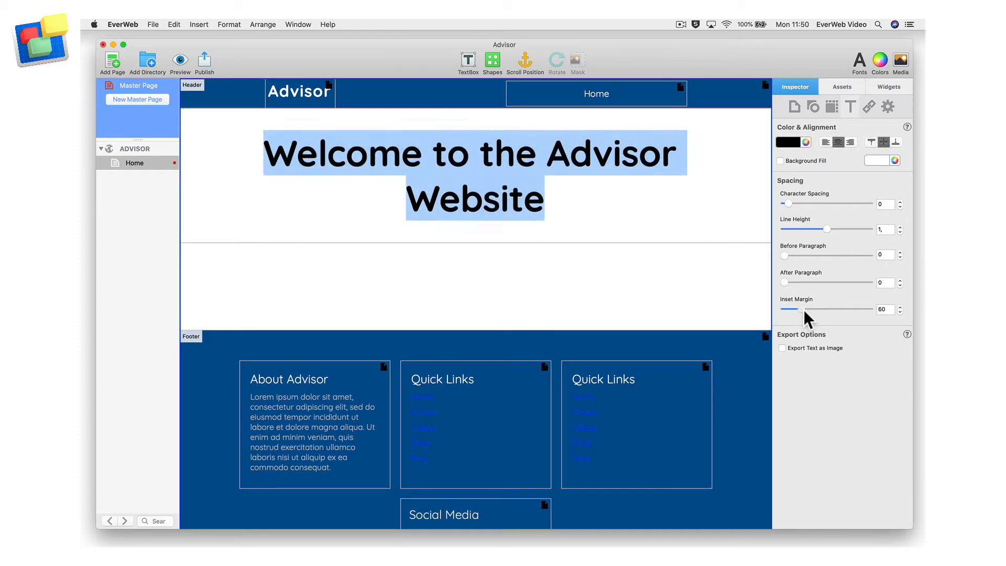
left_click_drag(790, 309, 810, 309)
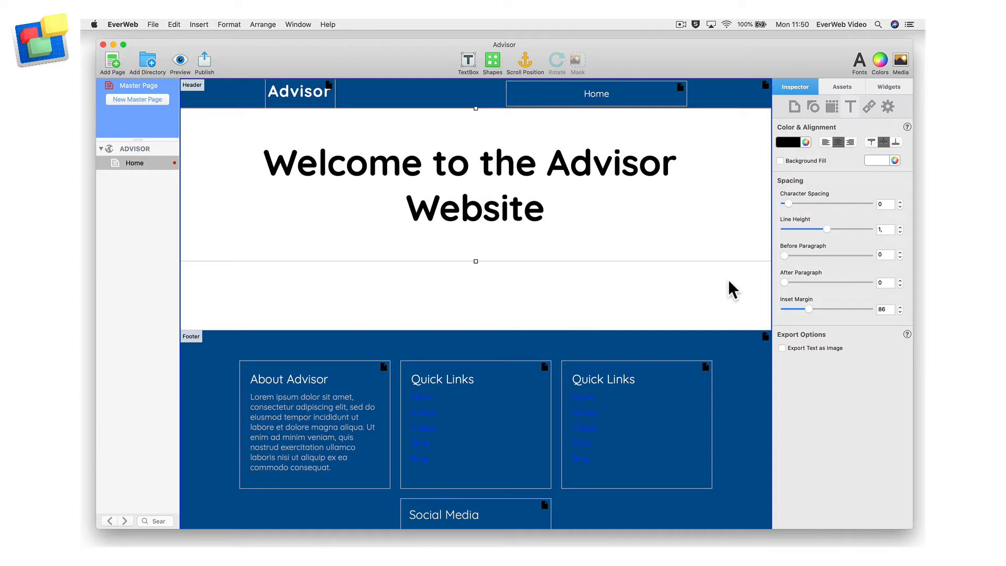
mouse_move(211, 87)
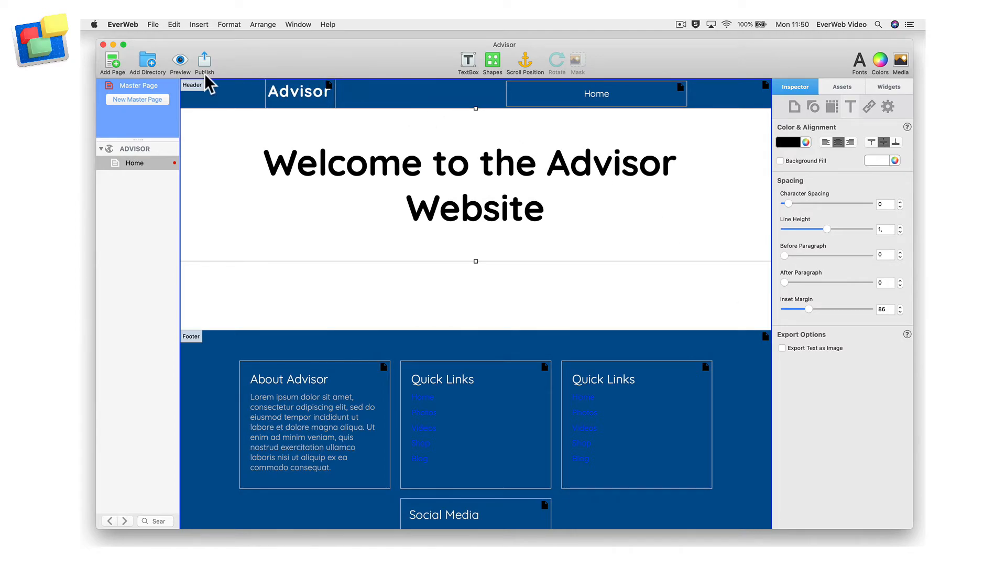
left_click(137, 85)
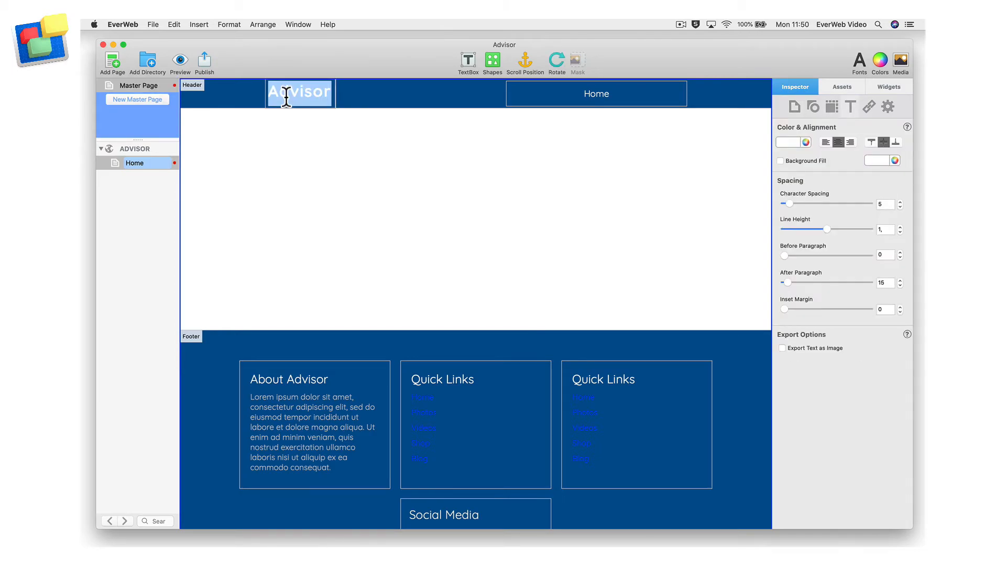
Step: Colour the Advisor title in the master header orange
left_click(805, 142)
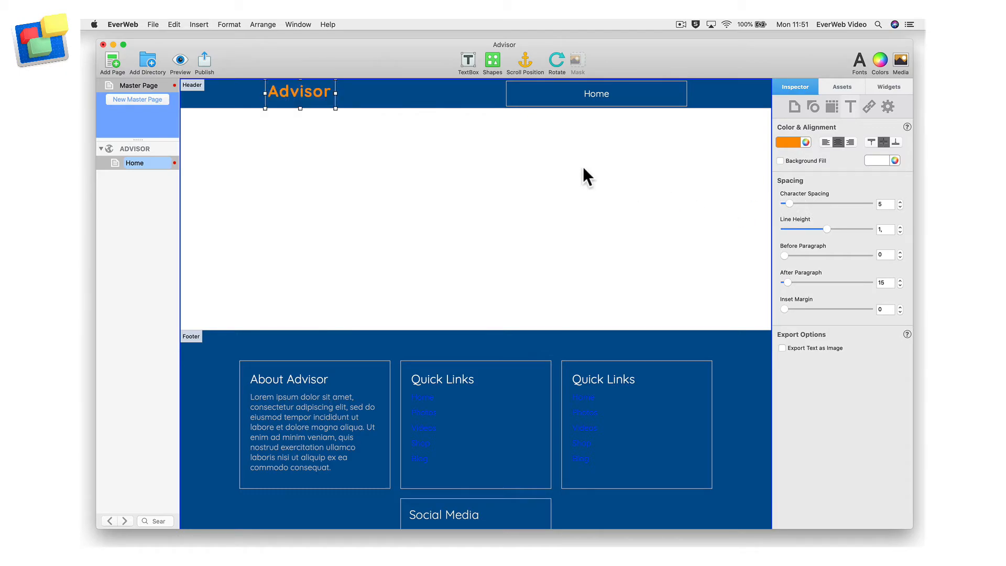
left_click(135, 162)
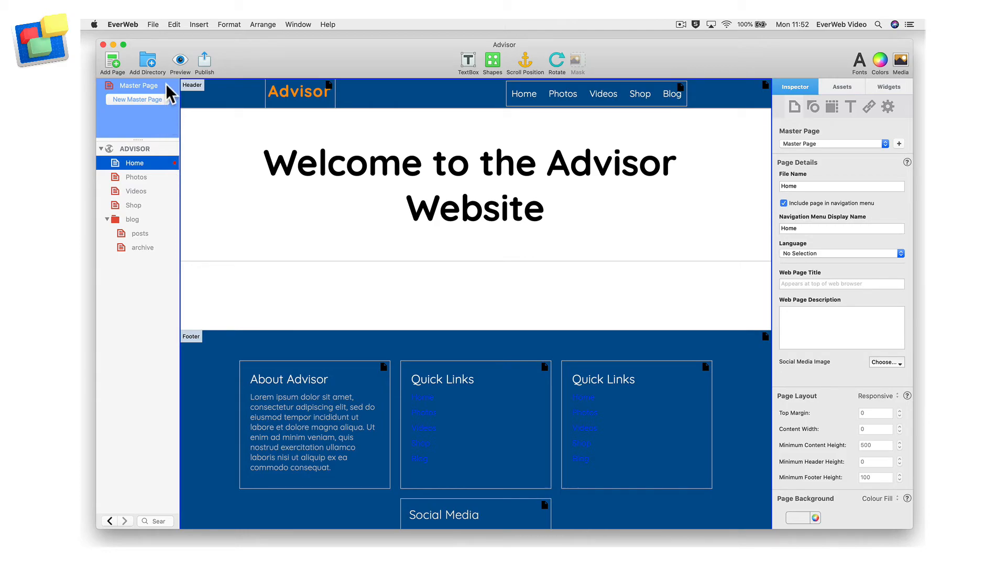
Step: Create a second master page named Blog Master
left_click(137, 85)
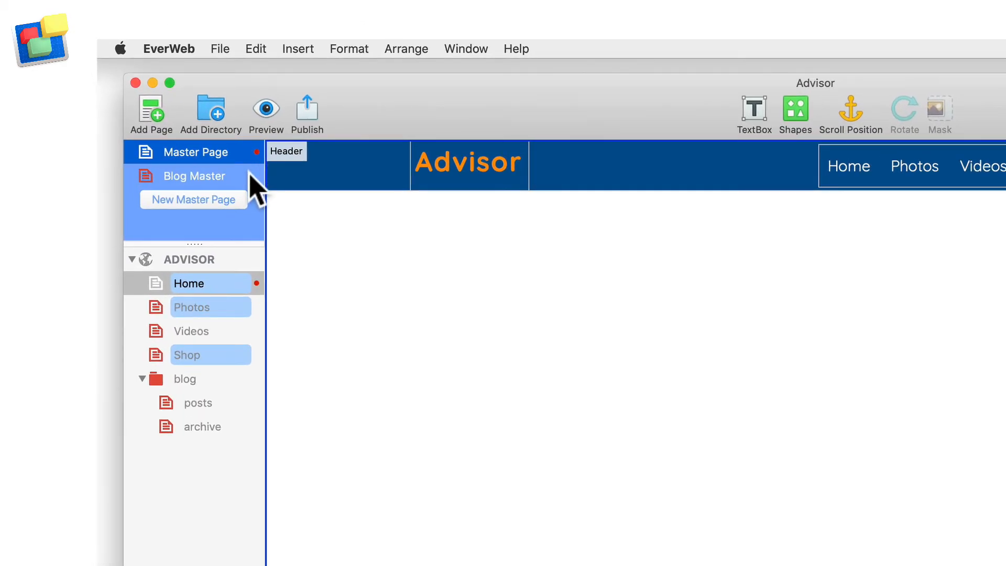
Step: Browse from Blog Master to Home and on to the new Departments page and its master
left_click(193, 176)
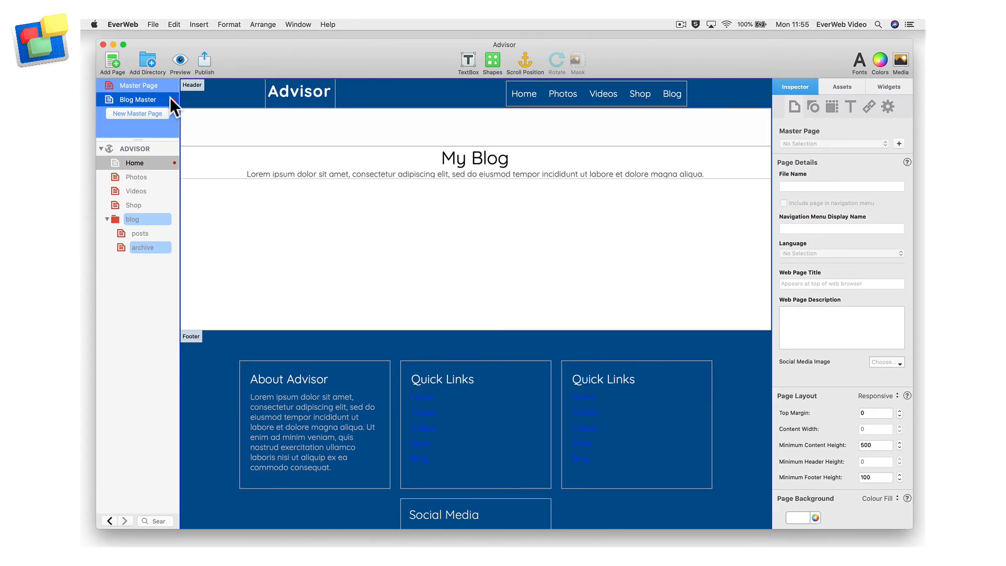
left_click(136, 162)
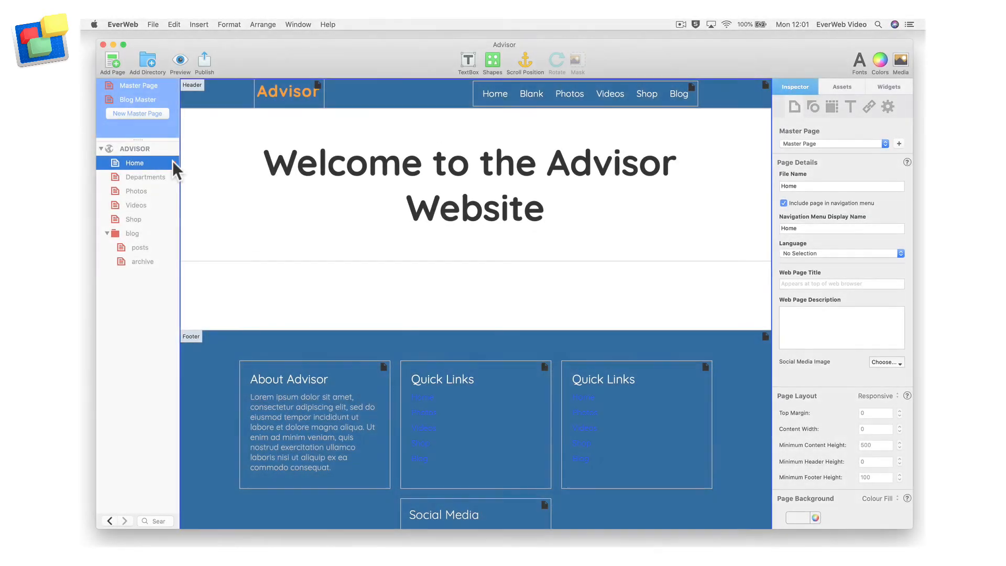
left_click(145, 177)
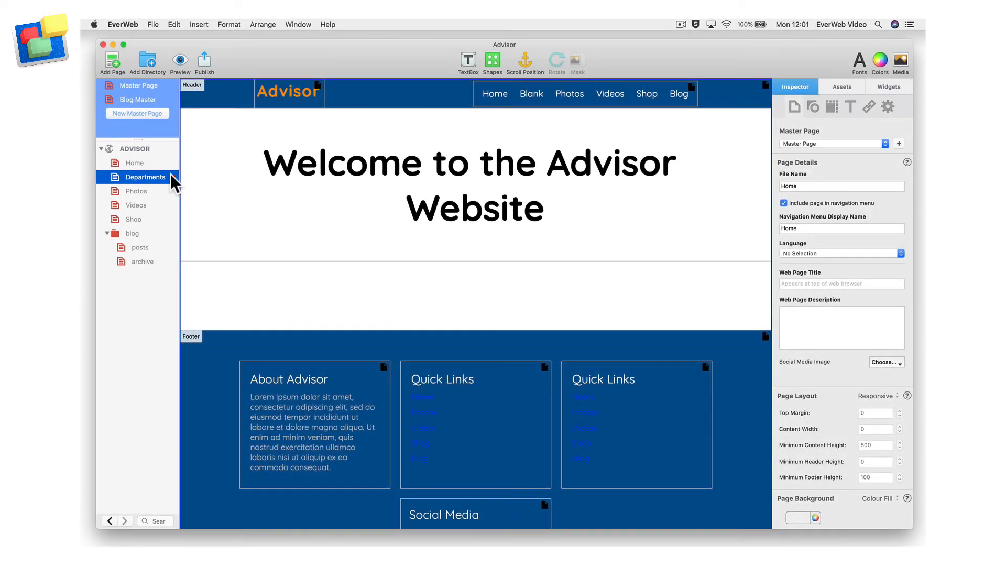
left_click(146, 178)
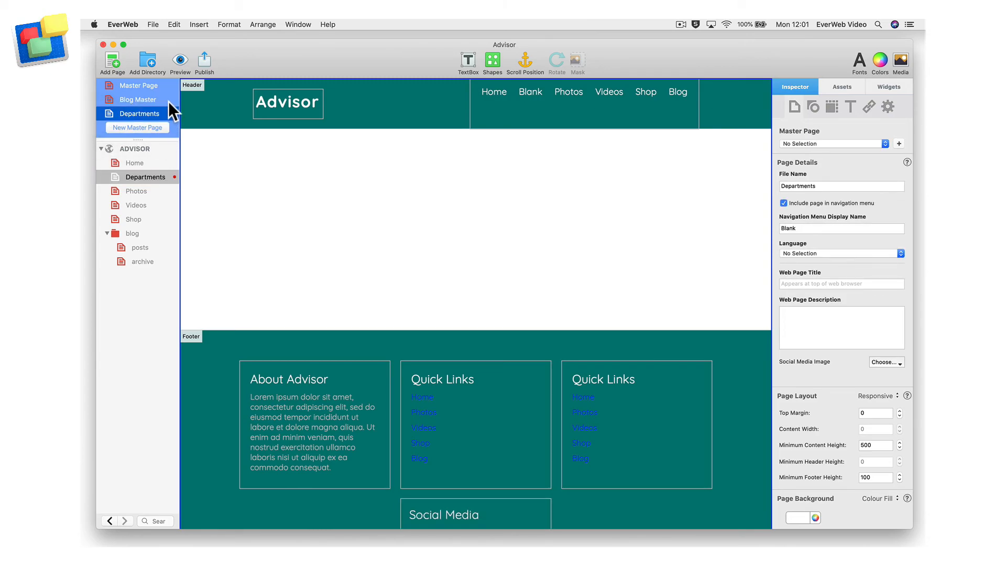
Step: Delete the Departments page and re-add it from the Departments master, now placed after Photos
left_click(144, 177)
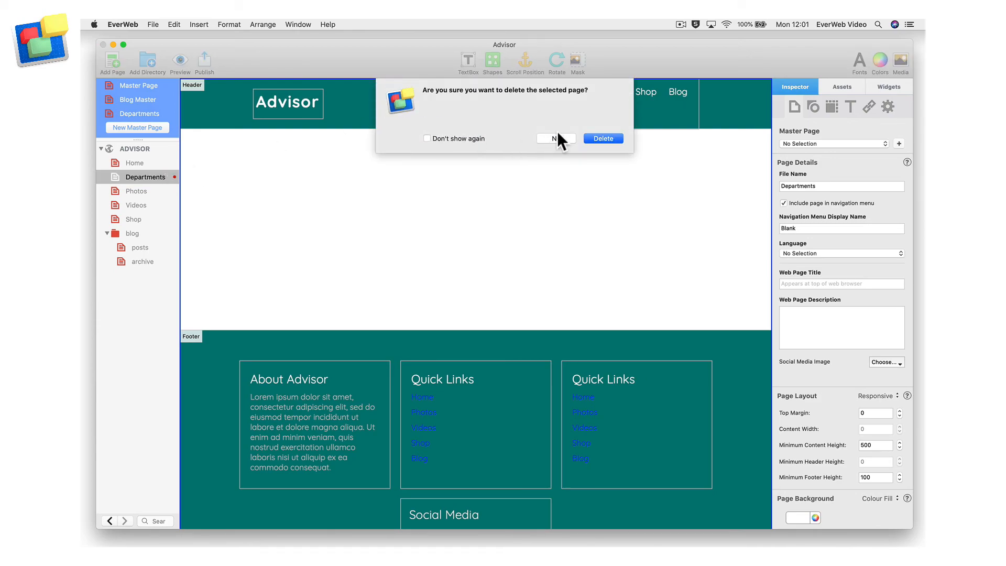
left_click(553, 139)
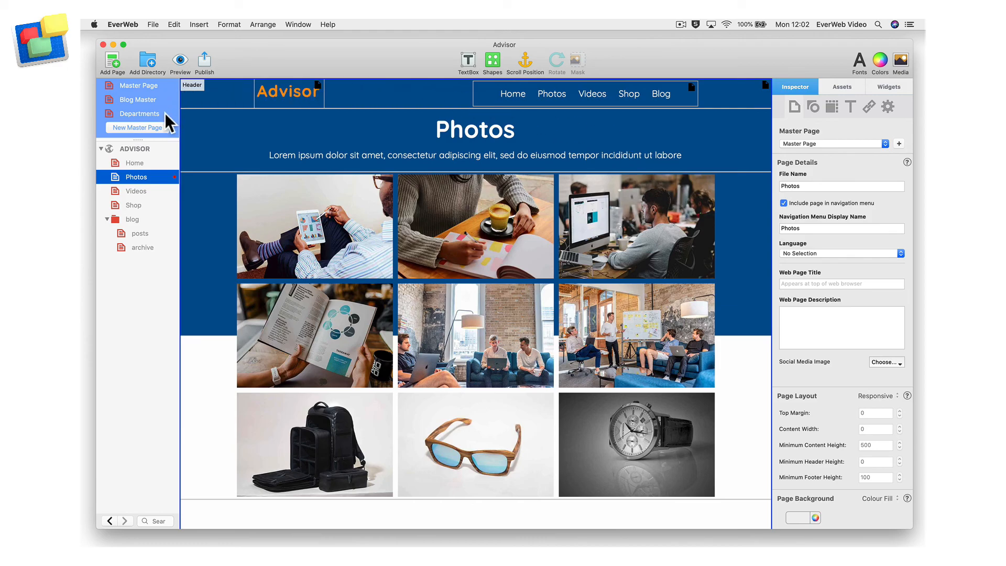
left_click(138, 113)
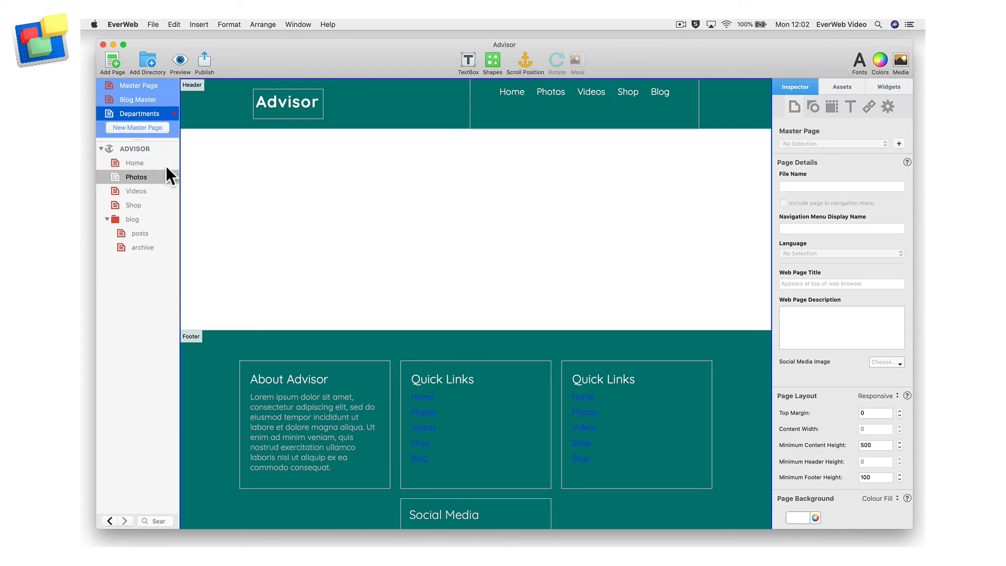
left_click(145, 191)
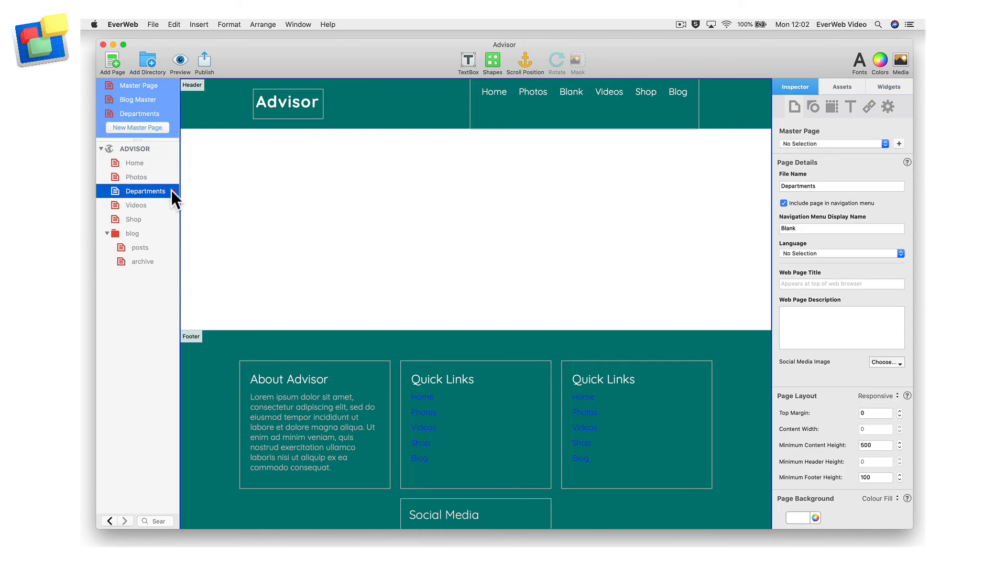